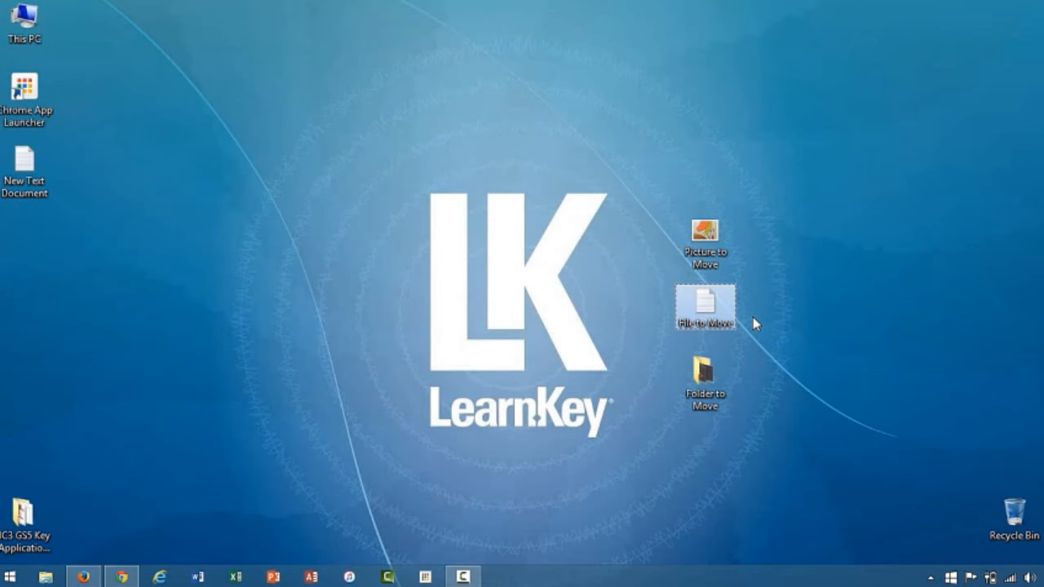
pyautogui.moveTo(745, 324)
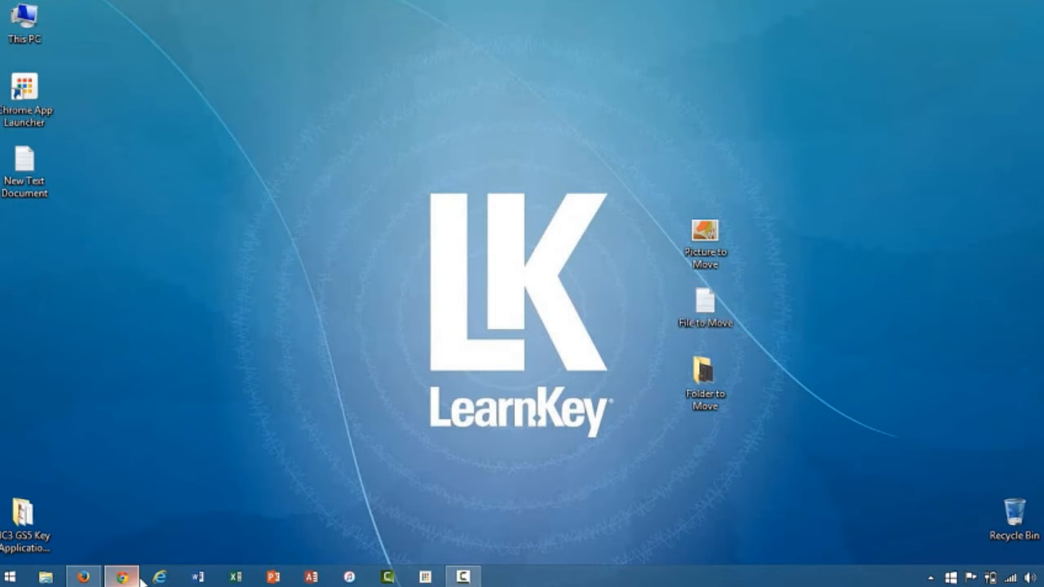
# Bring Gmail to the front in Chrome and open a blank new message
pyautogui.click(121, 577)
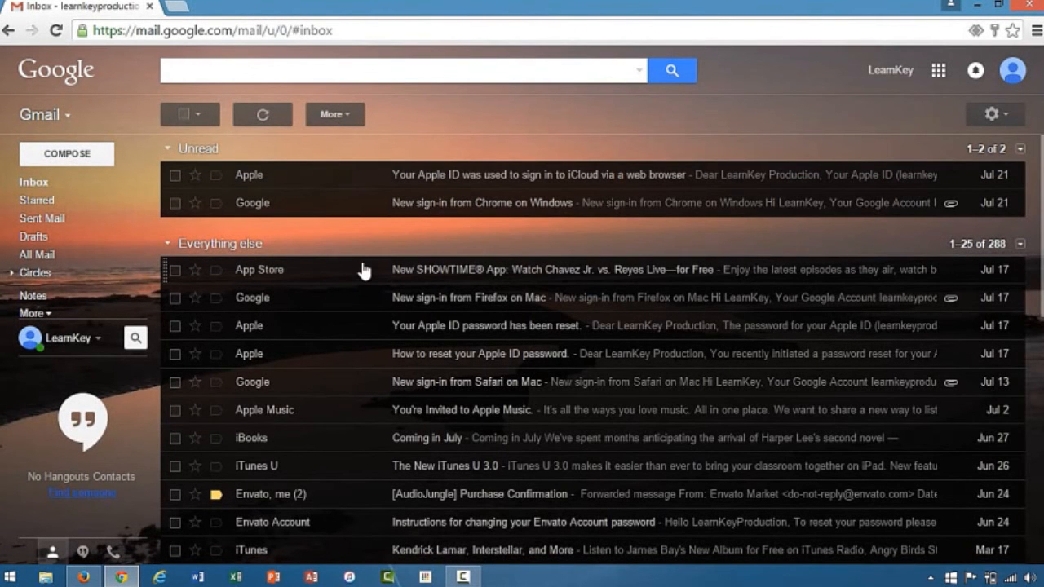
pyautogui.moveTo(350, 265)
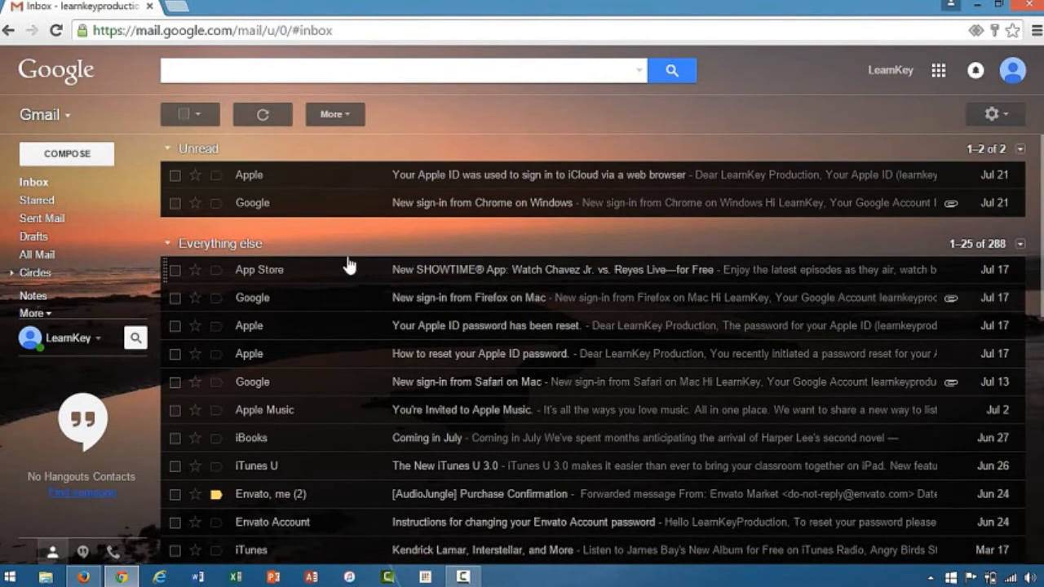
pyautogui.click(67, 153)
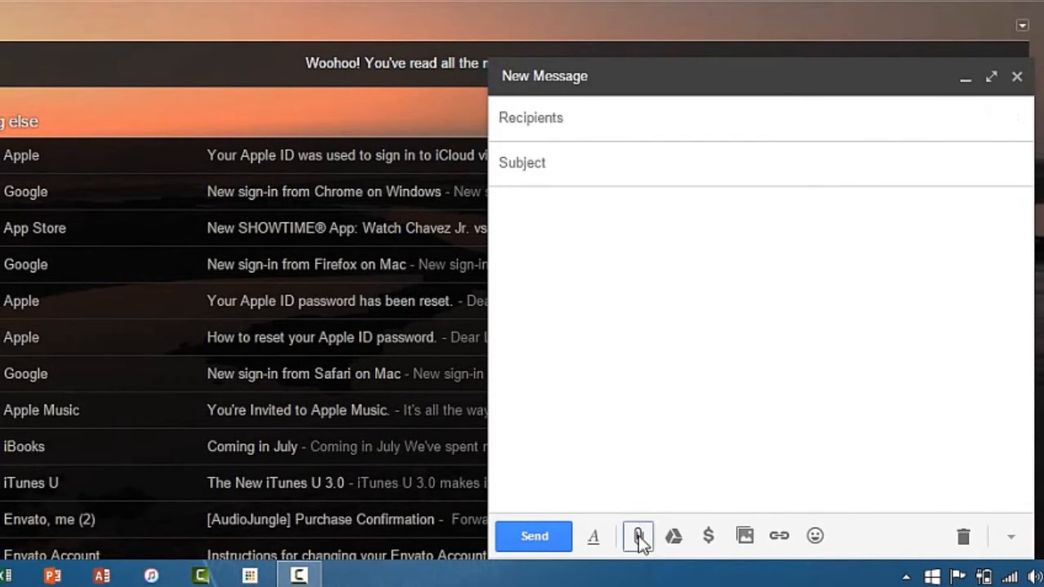
# Attach File to Move.txt from the Desktop to the draft
pyautogui.click(638, 536)
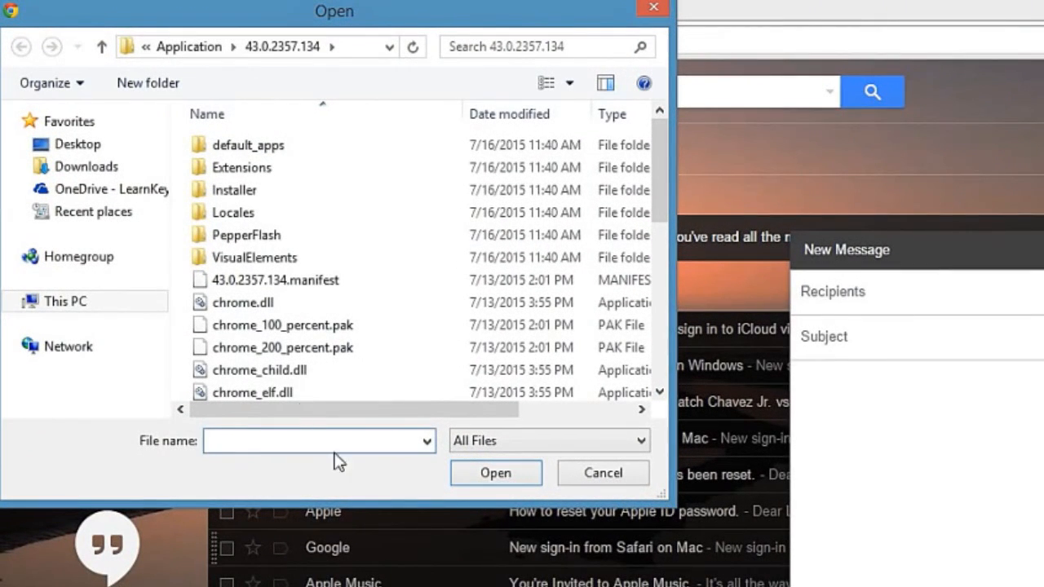
pyautogui.click(78, 144)
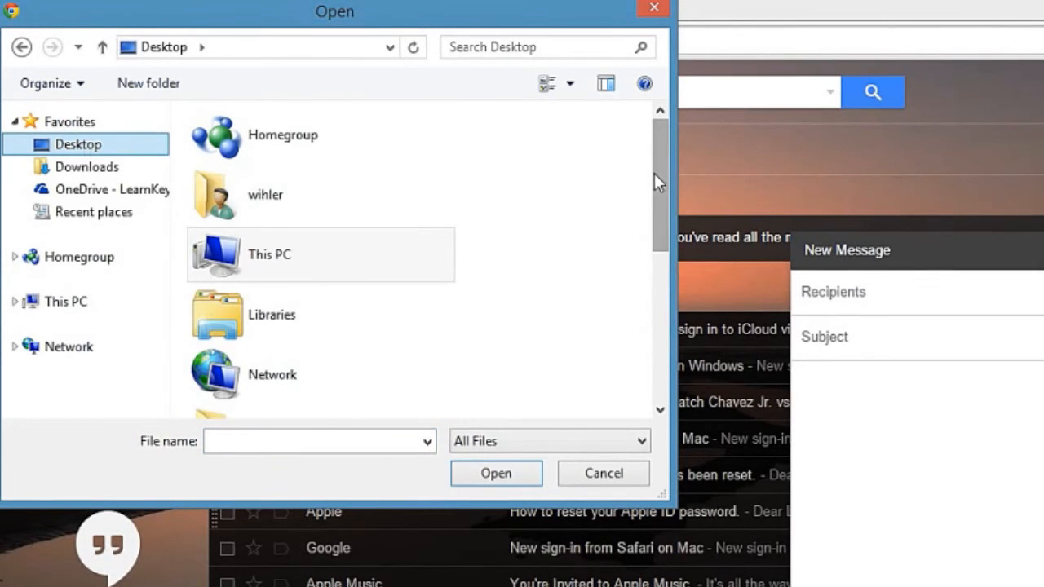
pyautogui.scroll(-3)
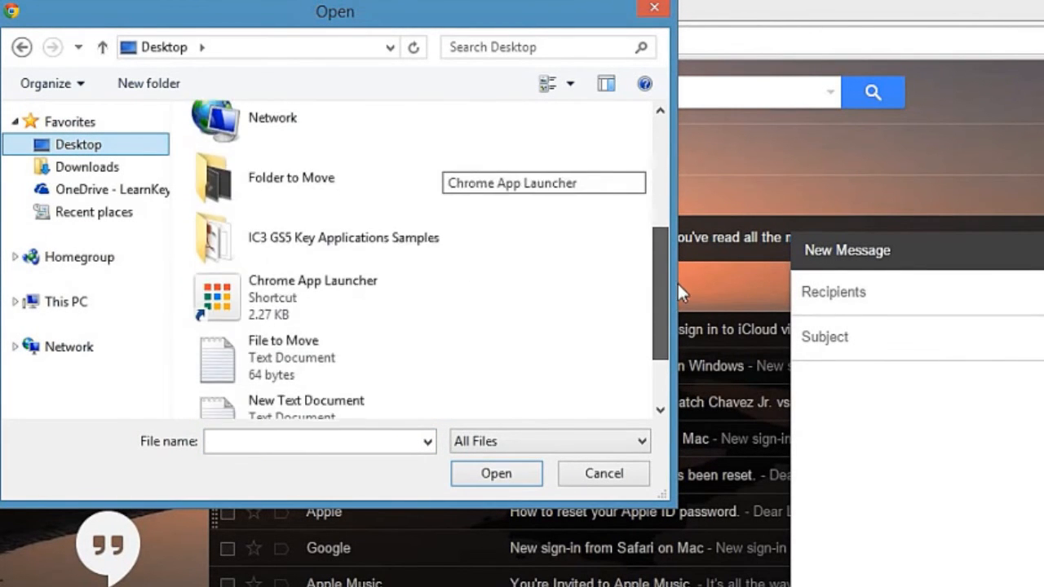
pyautogui.scroll(-3)
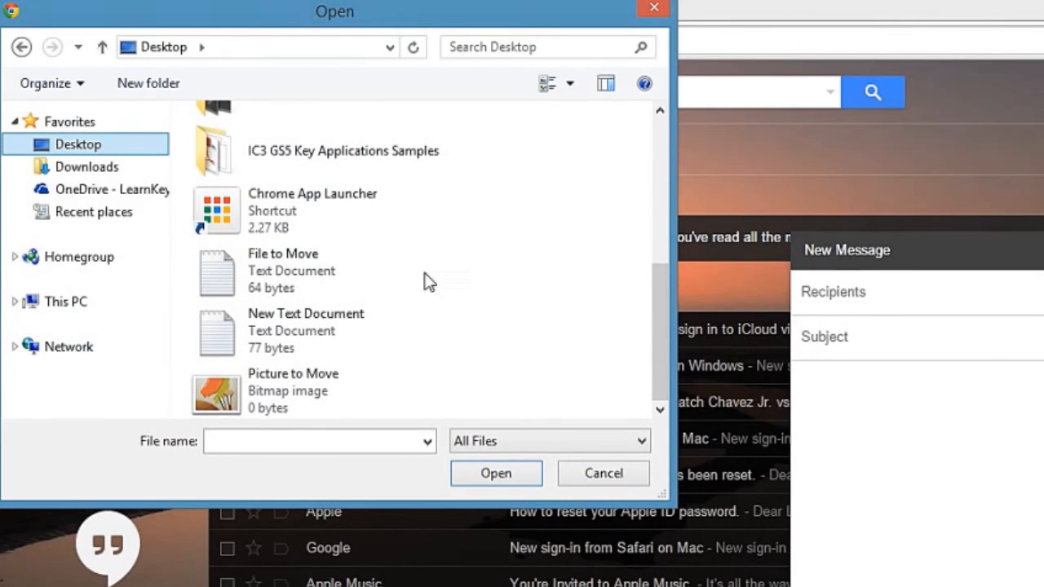
pyautogui.click(284, 270)
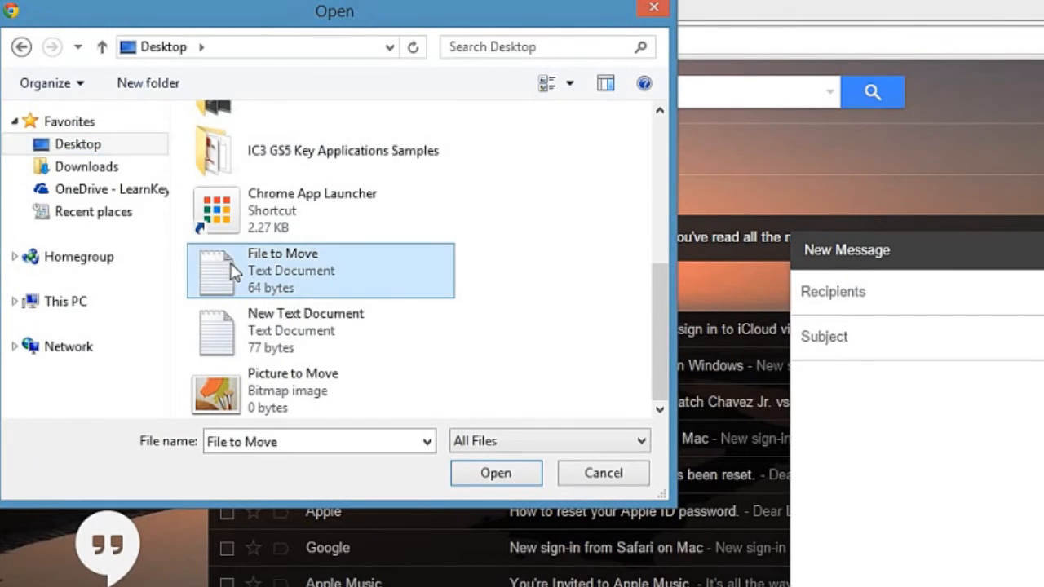
pyautogui.click(495, 474)
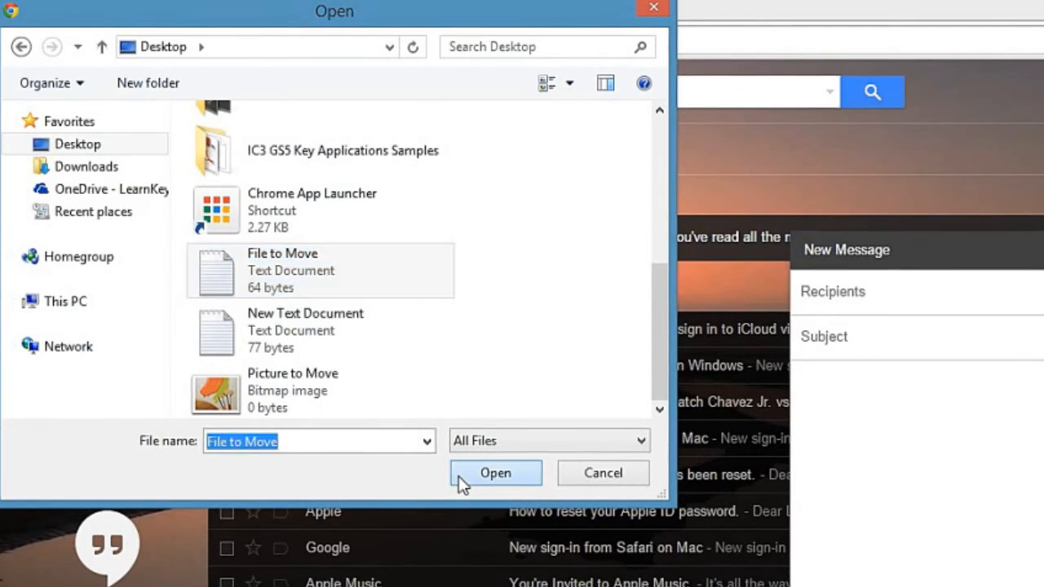
pyautogui.click(495, 474)
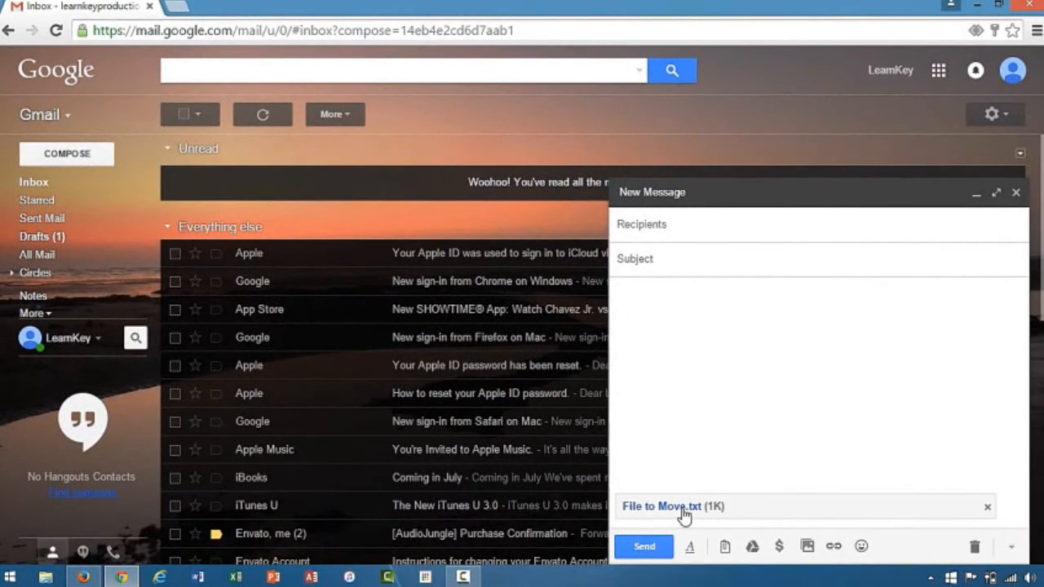
pyautogui.moveTo(843, 521)
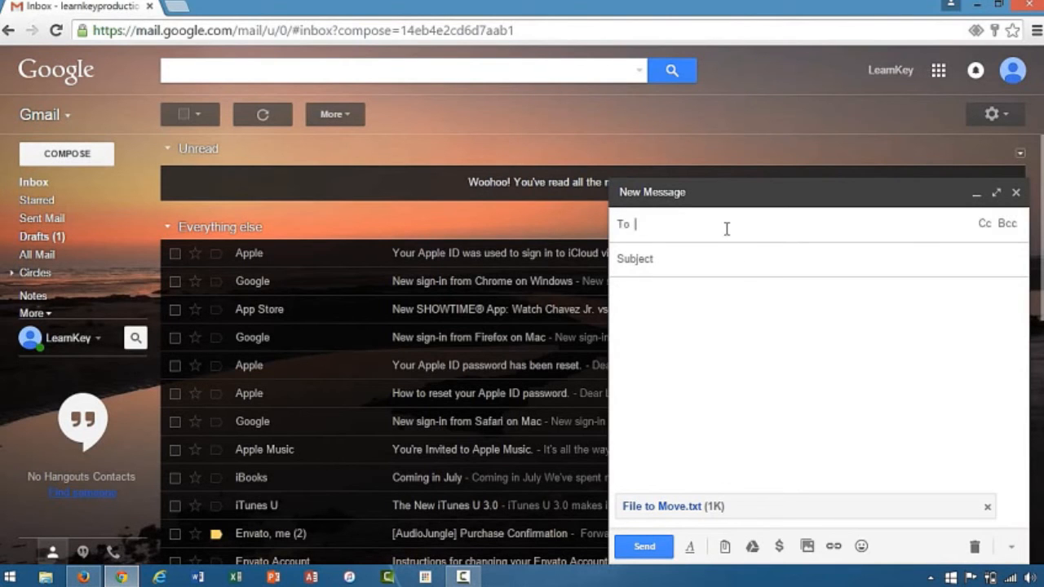
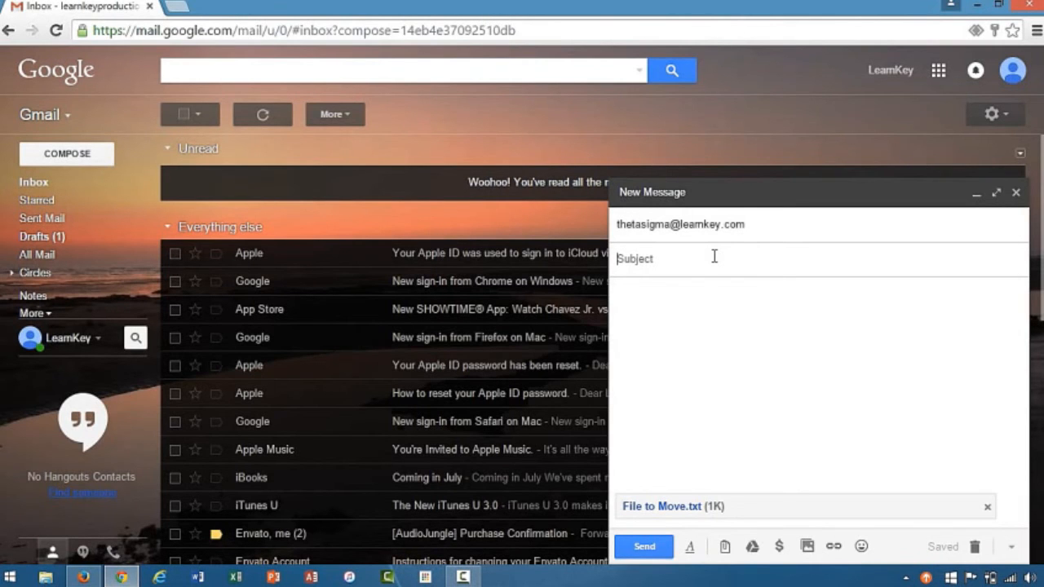
pyautogui.write('Please')
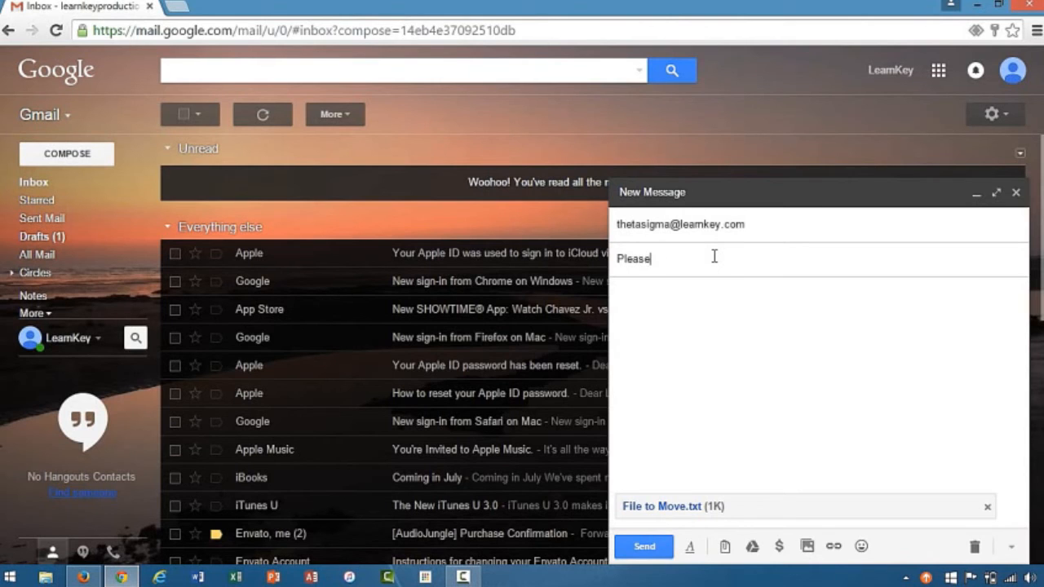
pyautogui.write('See the Attached File')
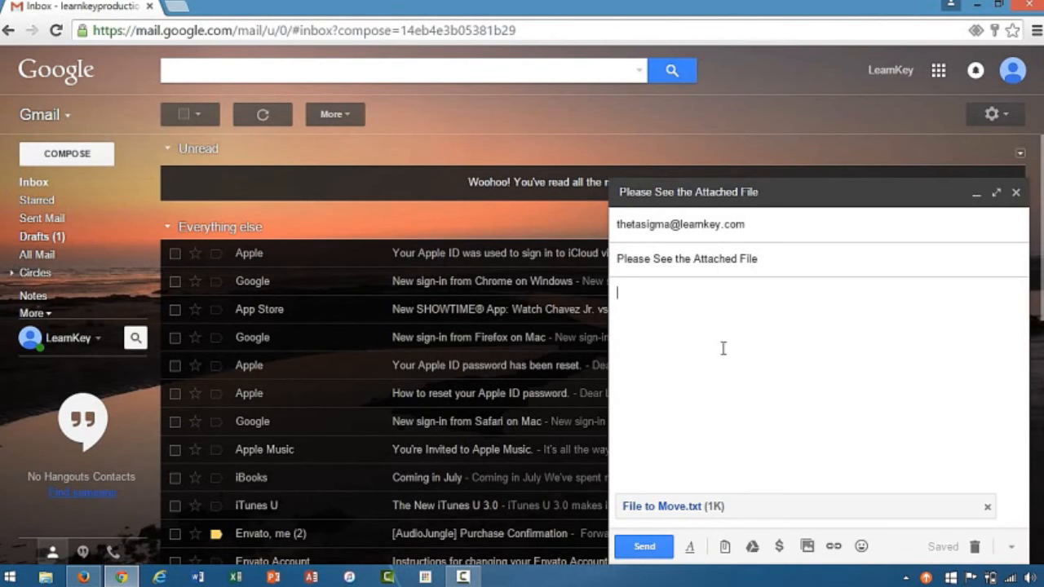
pyautogui.write('Geronimo!')
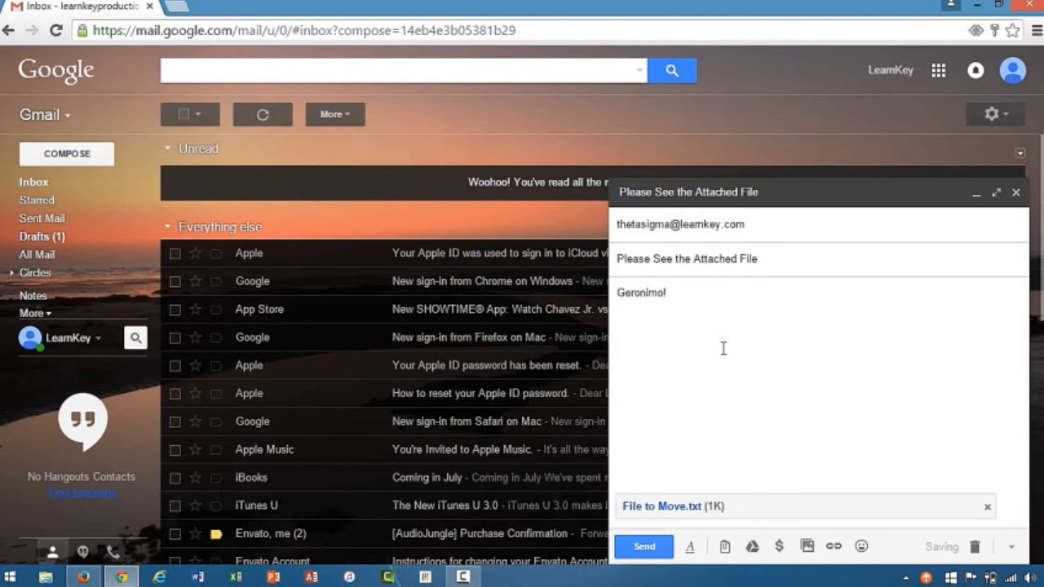
pyautogui.click(644, 546)
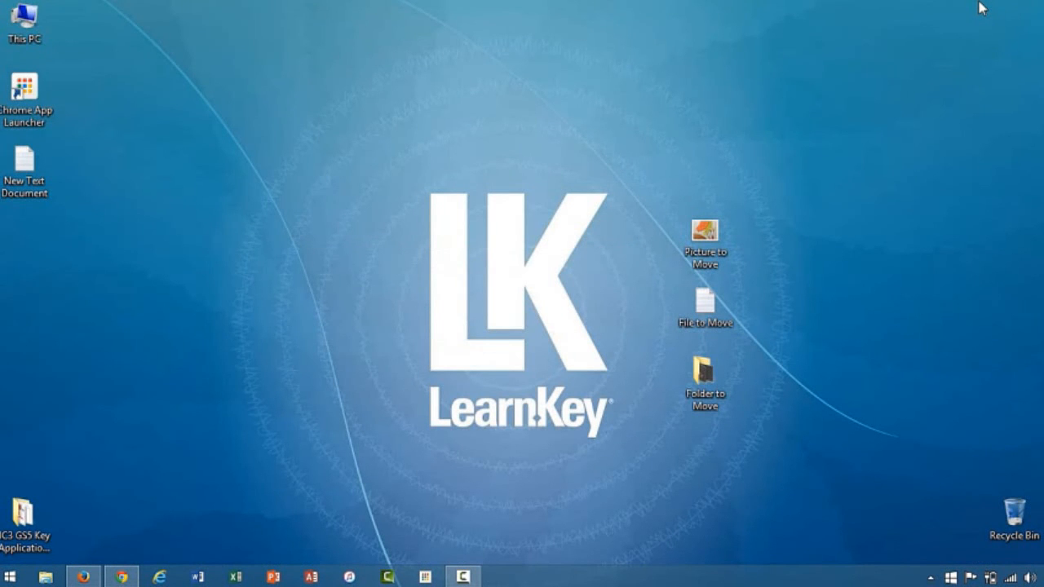
pyautogui.moveTo(835, 272)
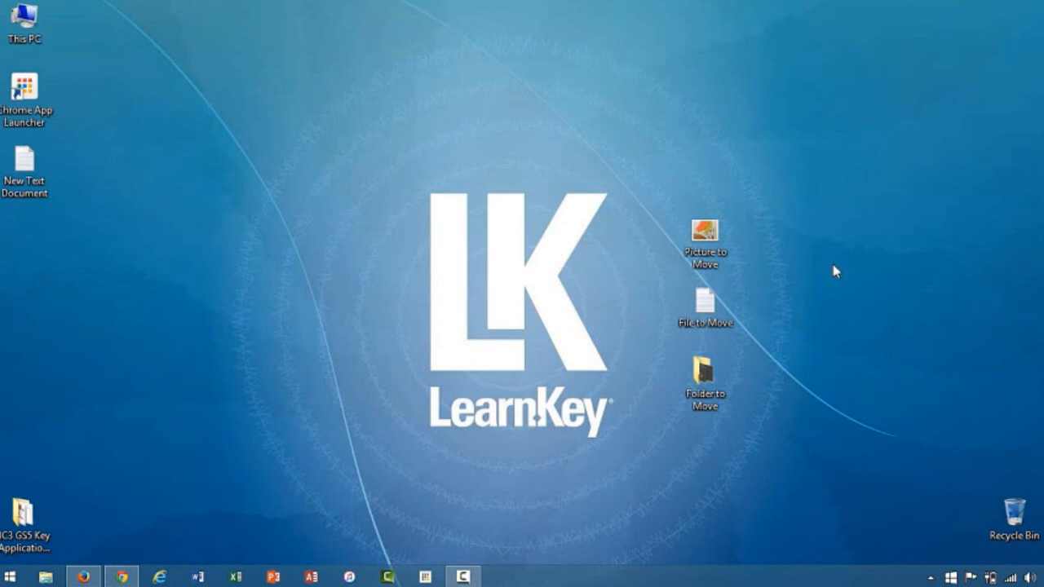
# Send Folder to Move to a compressed copy, then reselect the original folder
pyautogui.click(704, 375)
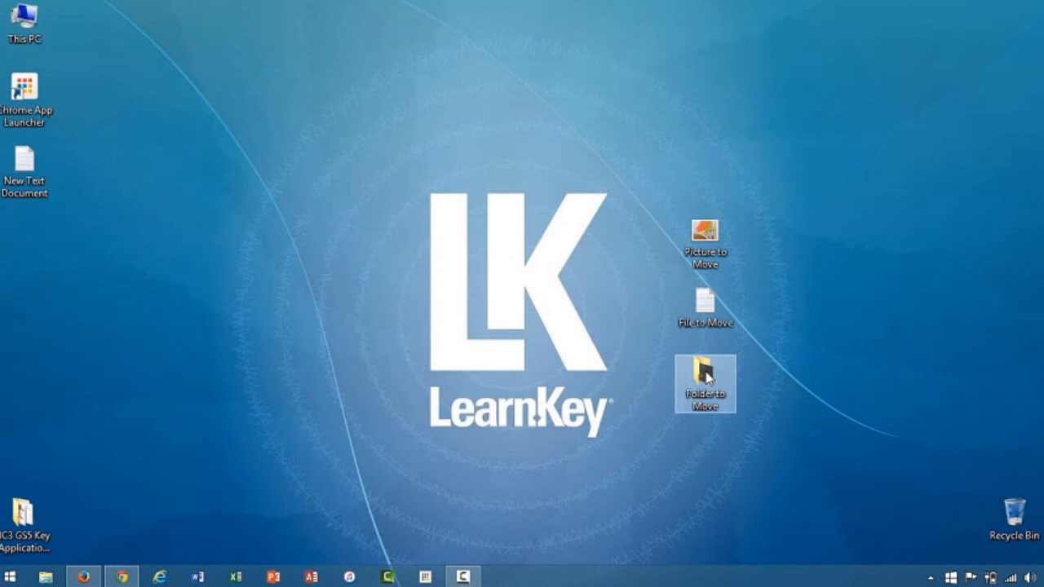
pyautogui.click(705, 375)
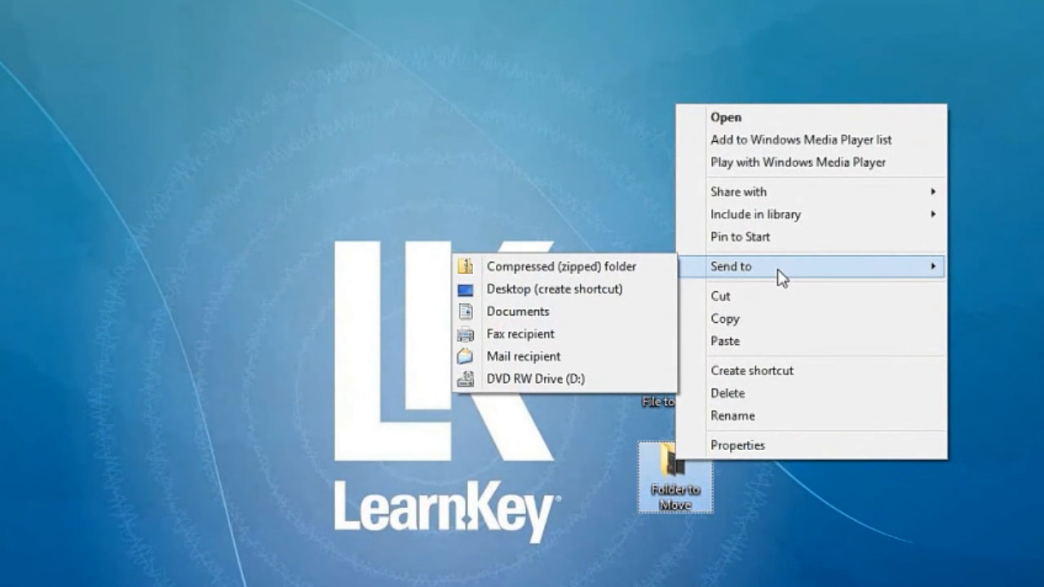
pyautogui.moveTo(697, 275)
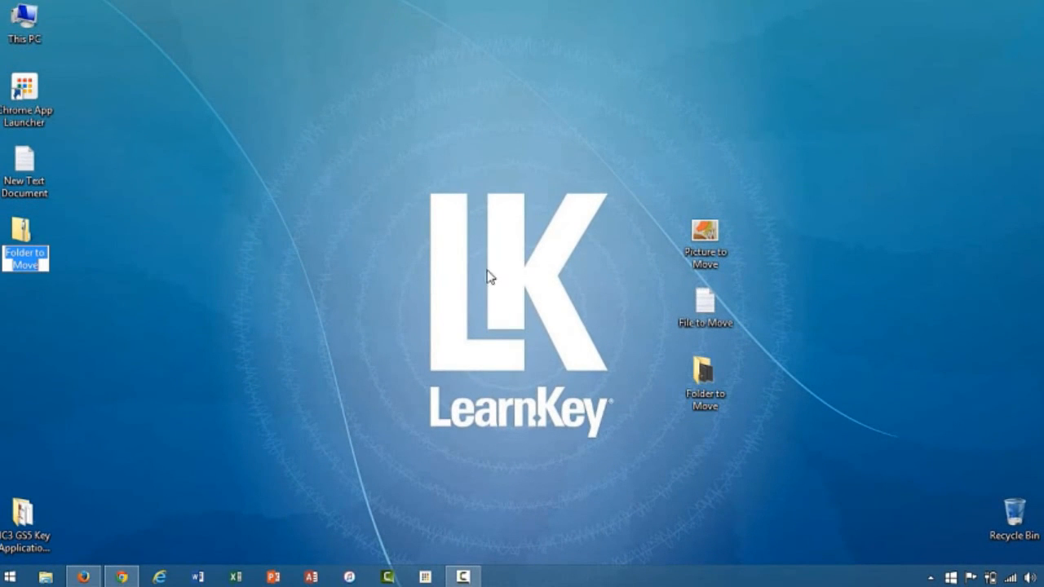
pyautogui.moveTo(36, 297)
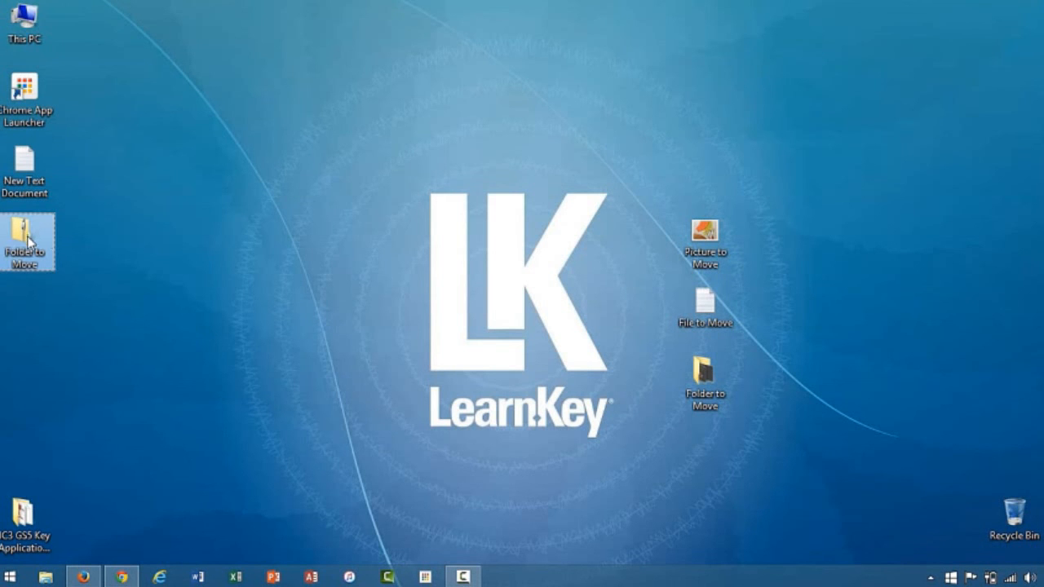
pyautogui.moveTo(50, 242)
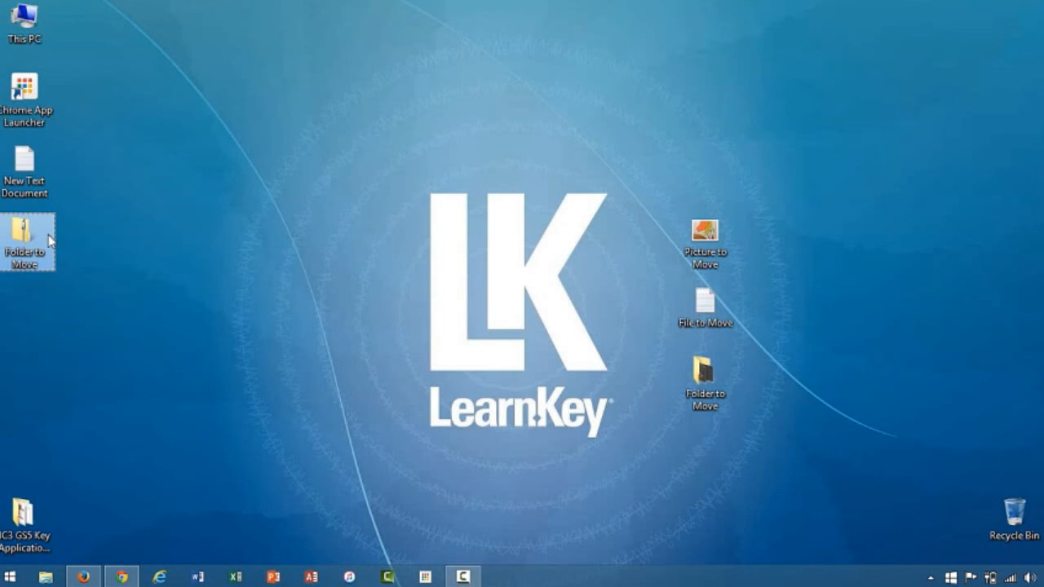
pyautogui.click(703, 382)
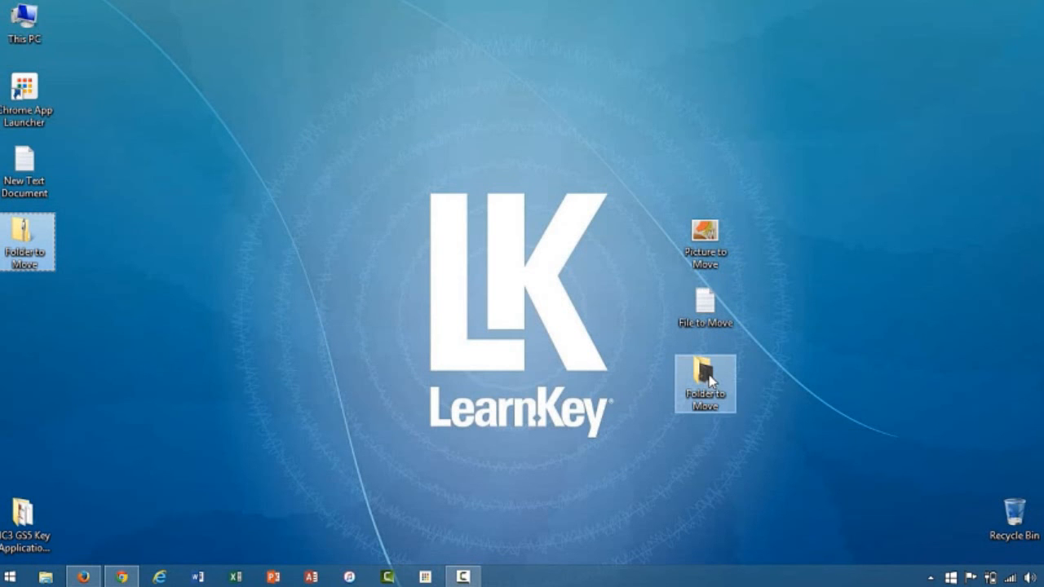
pyautogui.moveTo(465, 361)
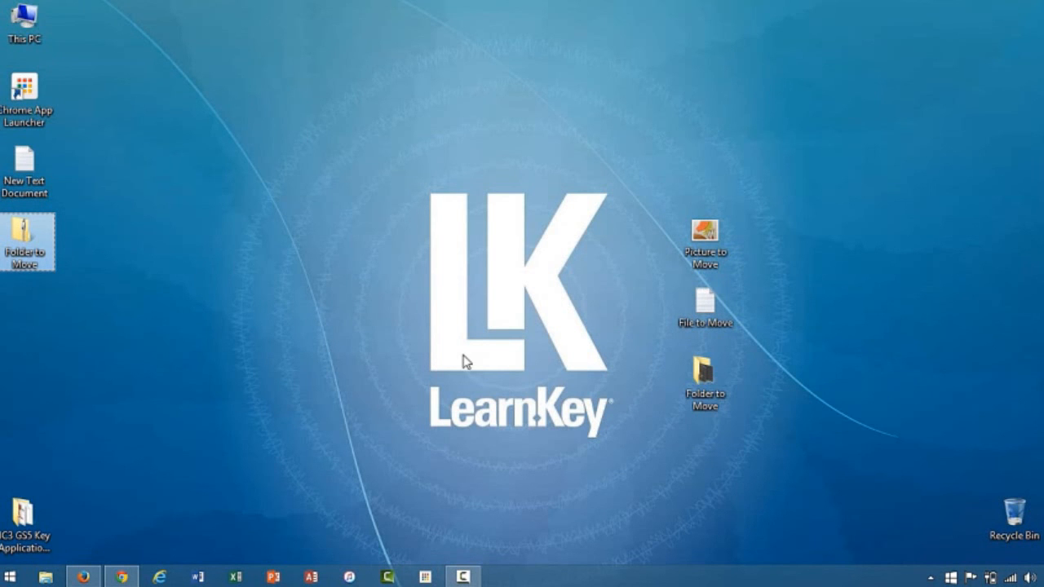